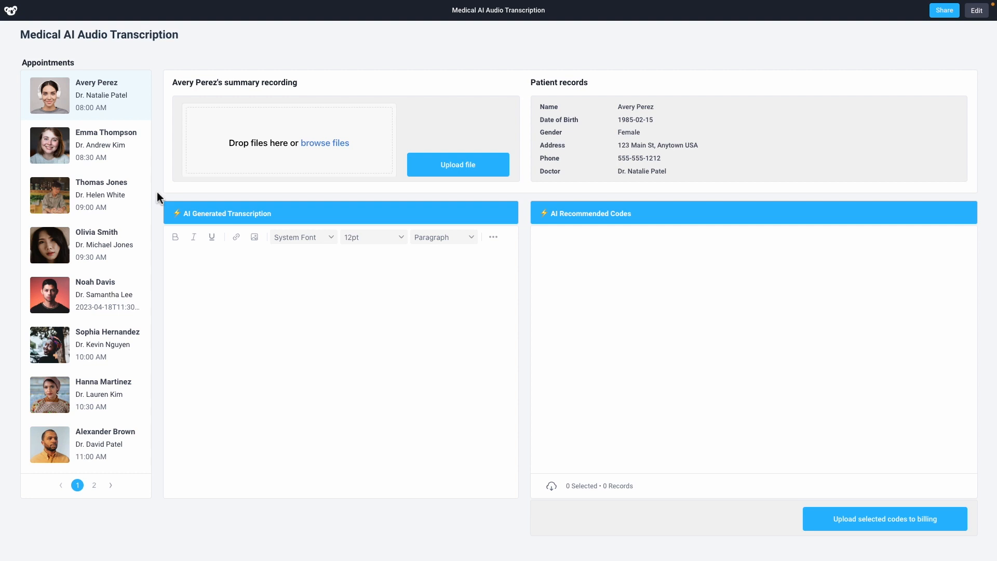
{"action": "left_click", "coordinate": [86, 195]}
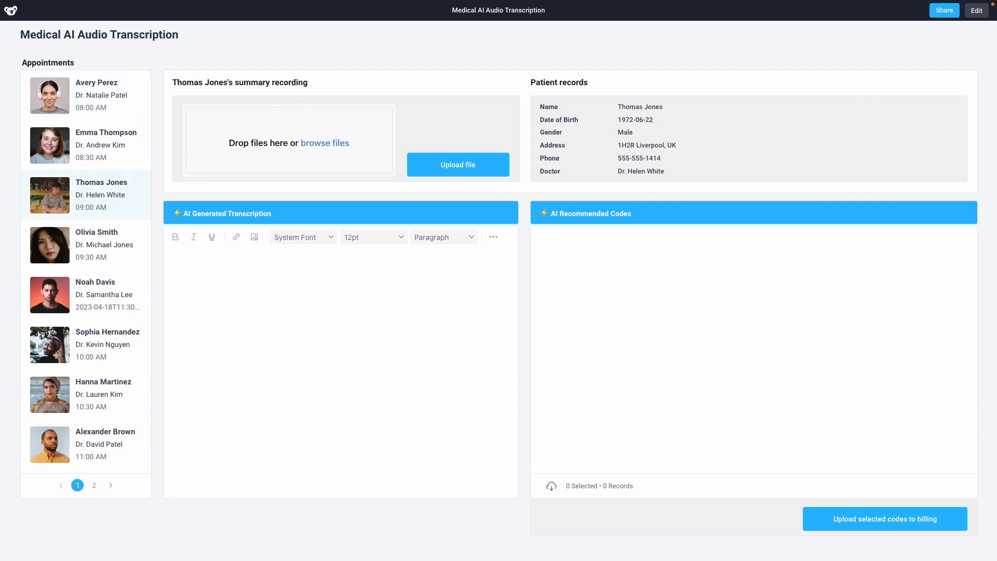
Upload DrWhiteMedical.mp3 so the transcription and three AI-recommended codes appear
{"action": "left_click", "coordinate": [324, 143]}
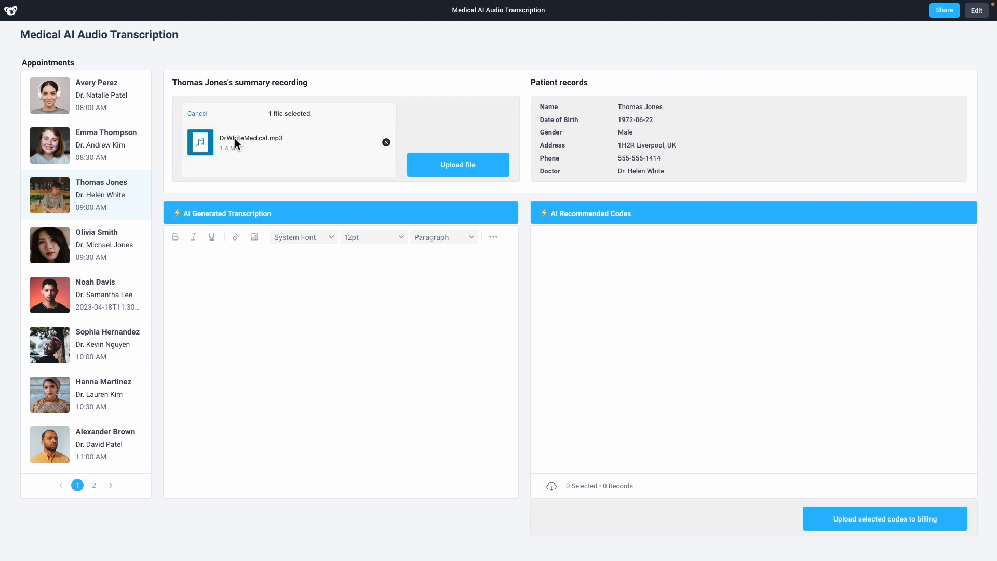
{"action": "left_click", "coordinate": [457, 166]}
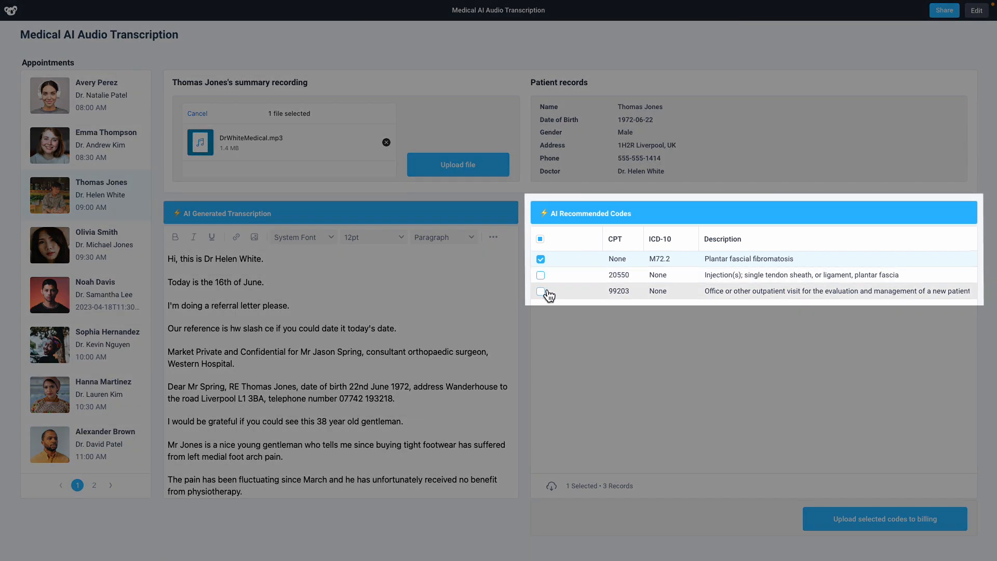
Select codes 20550 and 99203, leave M72.2 unticked, and upload them to billing
{"action": "left_click", "coordinate": [541, 291]}
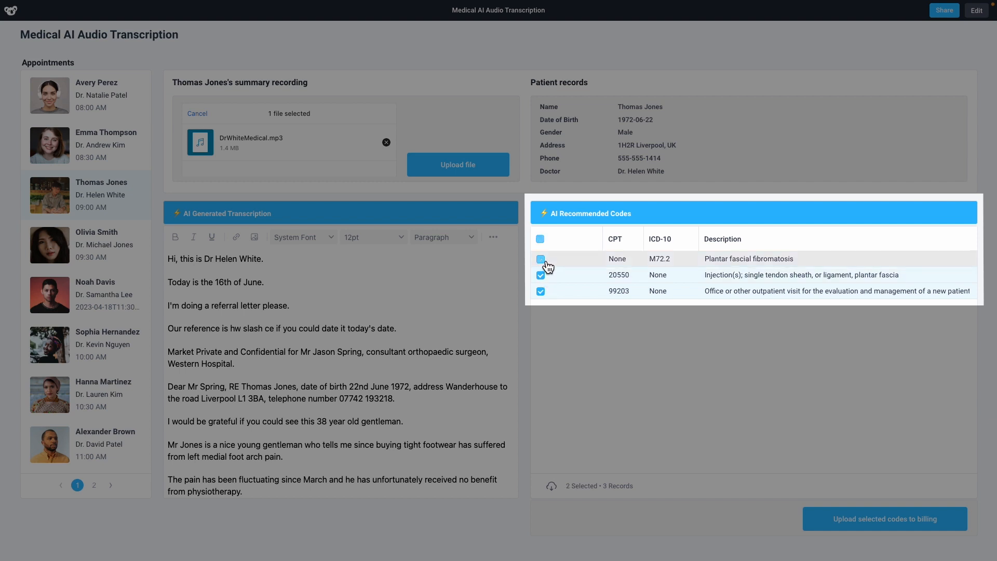
{"action": "left_click", "coordinate": [540, 259]}
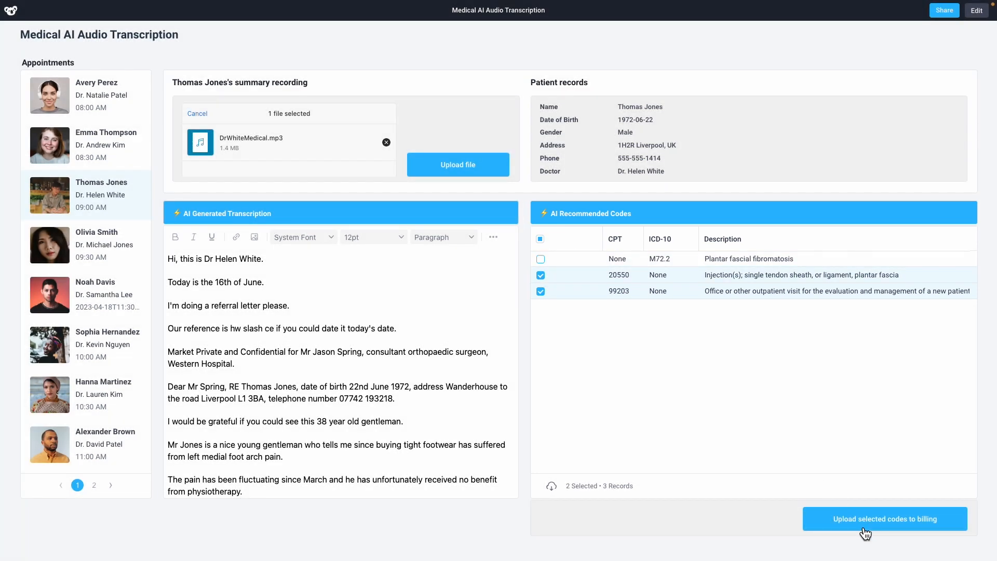
{"action": "left_click", "coordinate": [884, 519]}
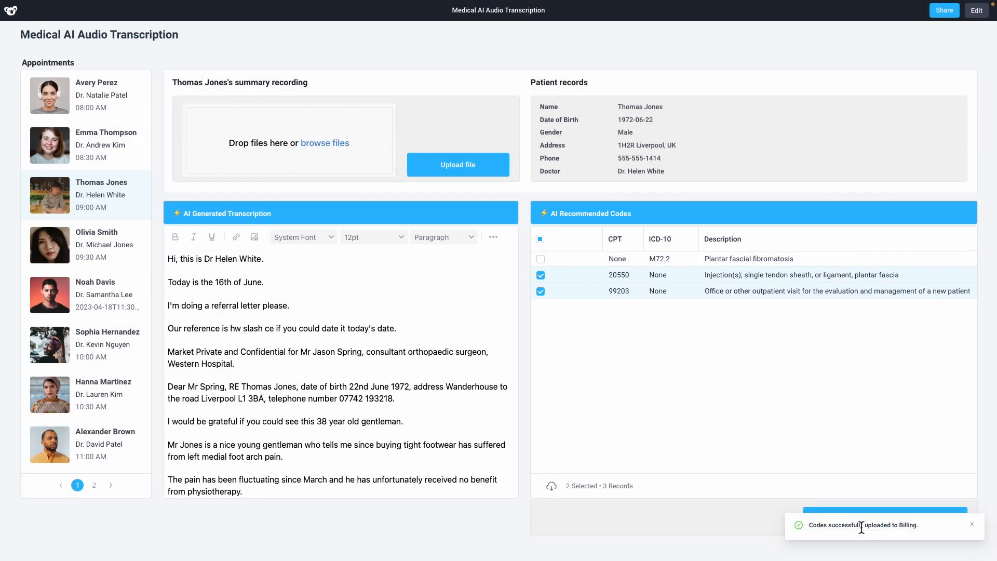
{"action": "left_click", "coordinate": [976, 11]}
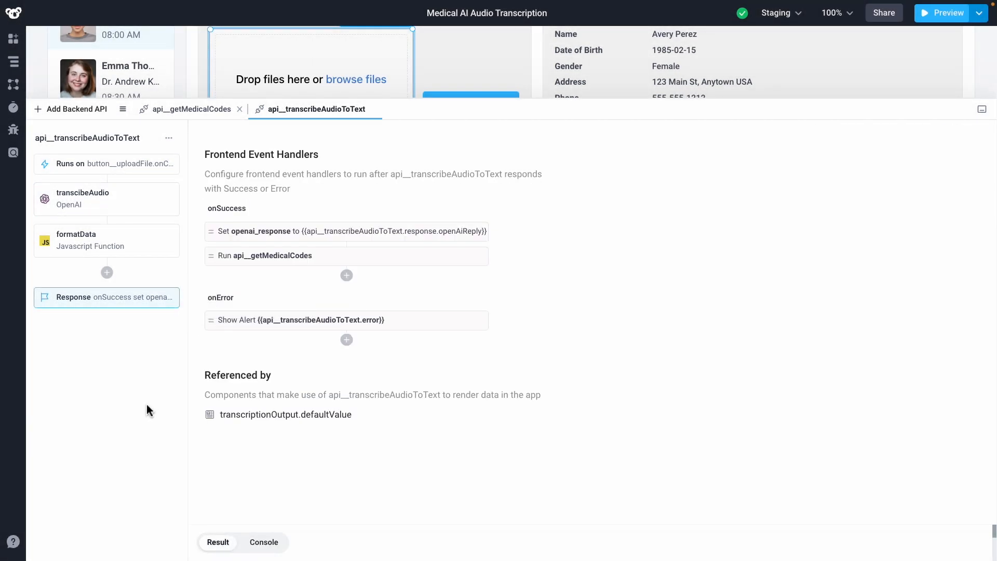
Show api__getMedicalCodes' askOpenAI step with its gpt-4 prompt and Advanced Tuning Parameters expanded
{"action": "left_click", "coordinate": [192, 109]}
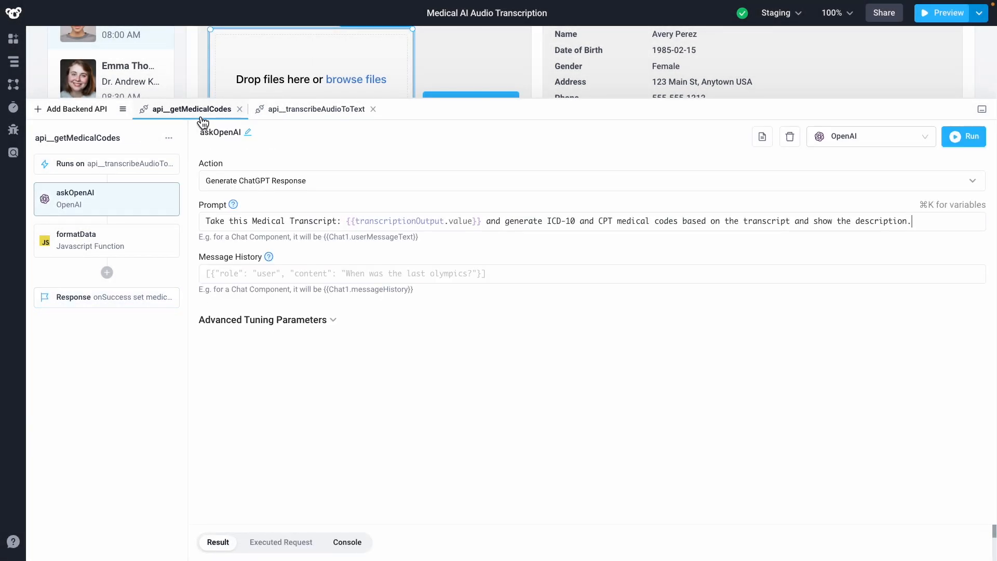
{"action": "left_click", "coordinate": [262, 319]}
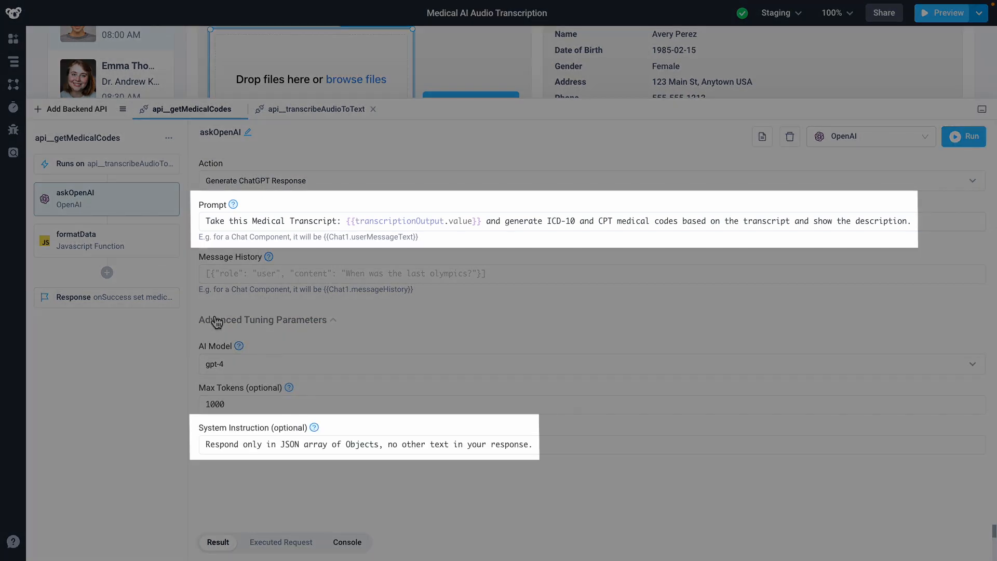